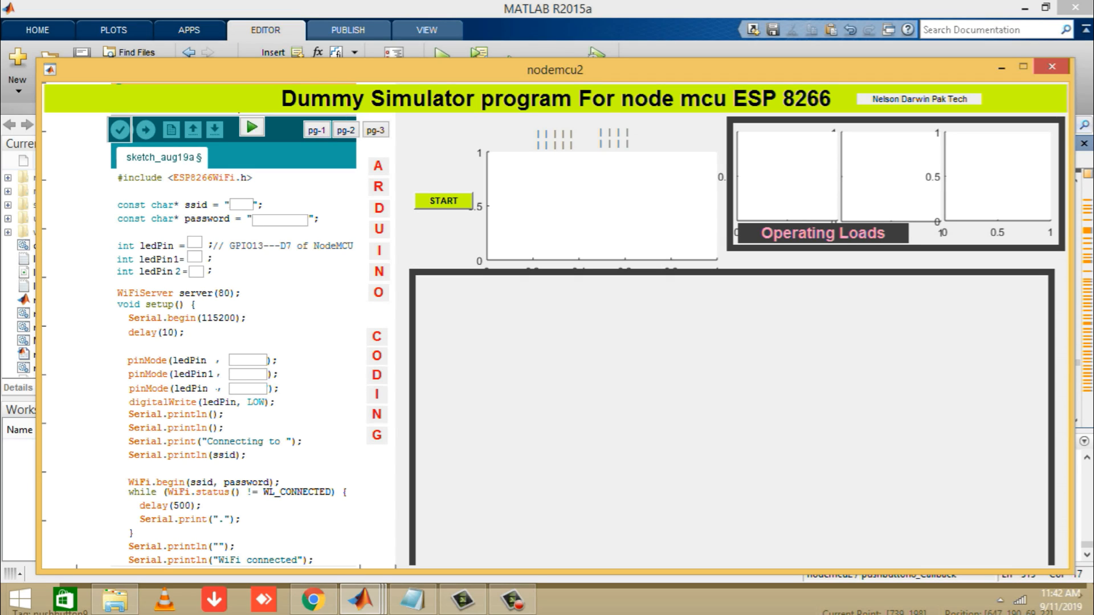
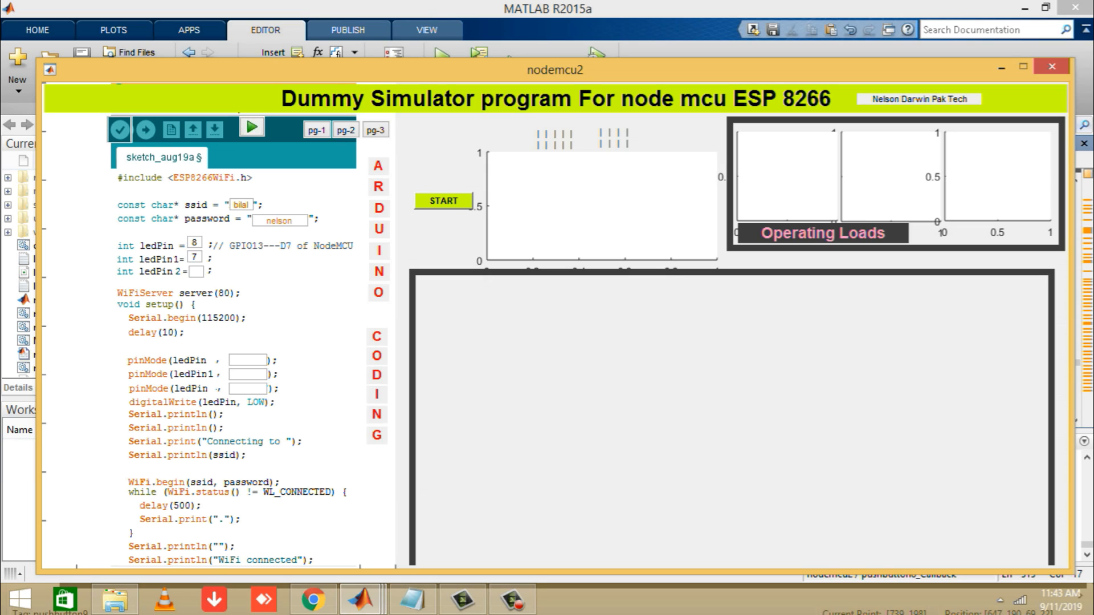
pyautogui.click(198, 271)
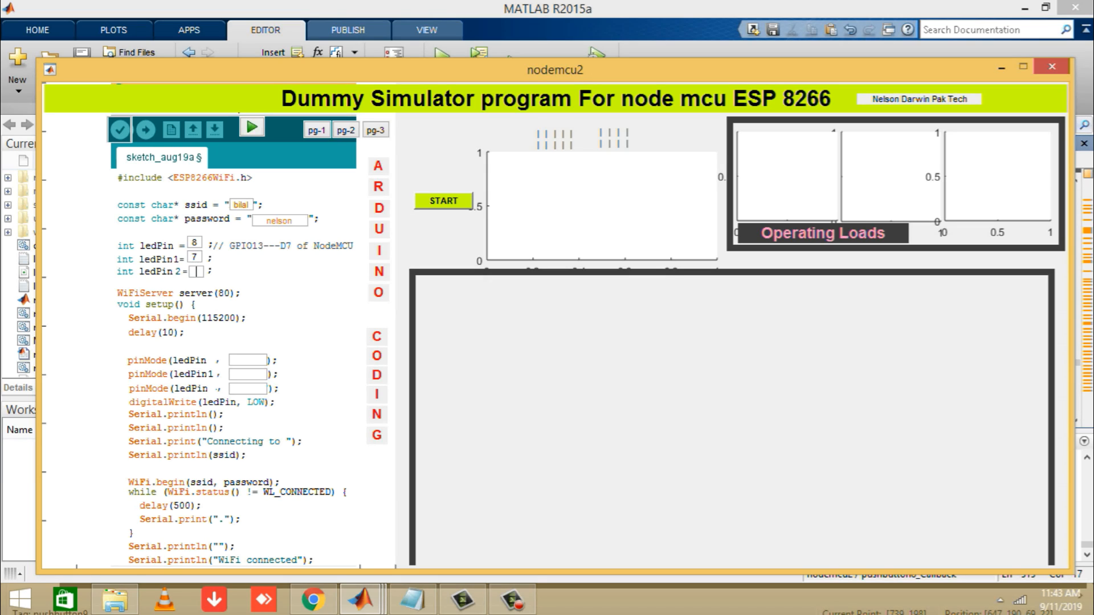
pyautogui.write('6')
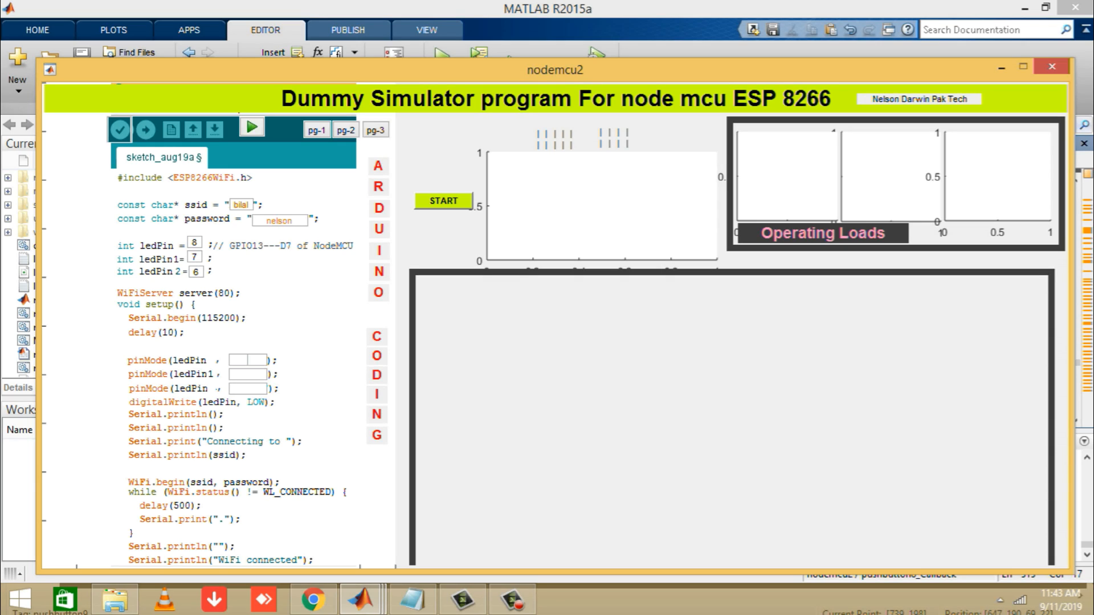
pyautogui.write('0')
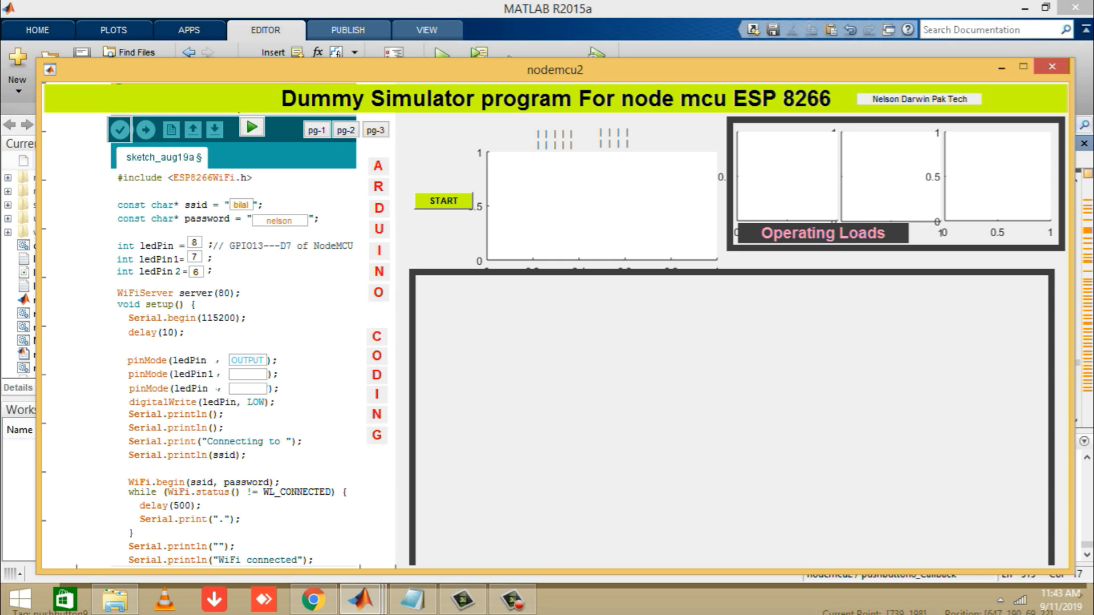
# Enter OUTPUT as the mode for ledPin, ledPin1 and ledPin2.
pyautogui.write('O')
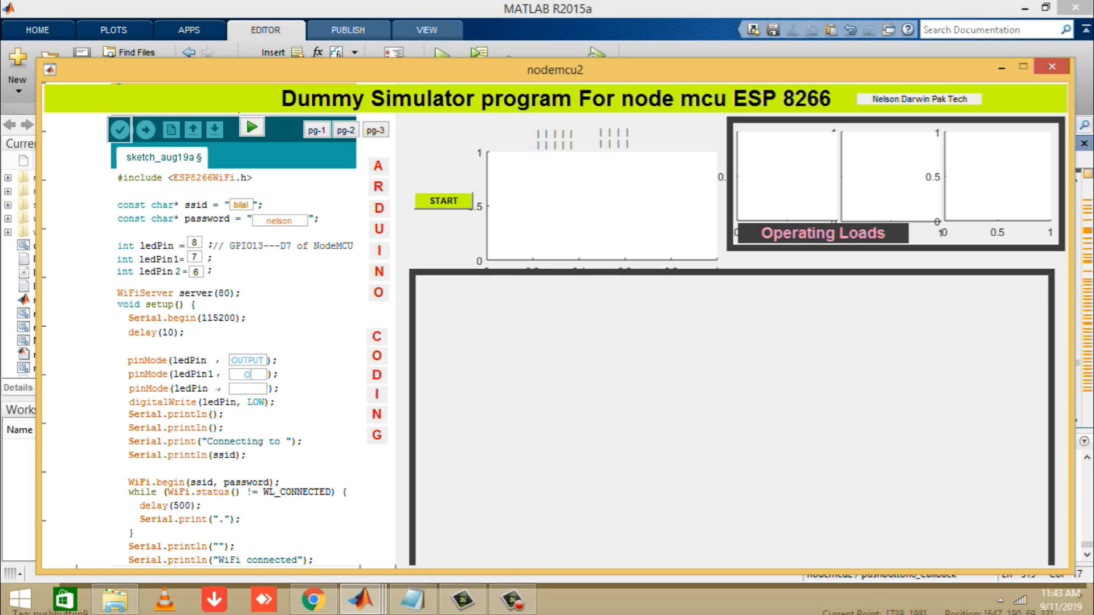
pyautogui.write('UT')
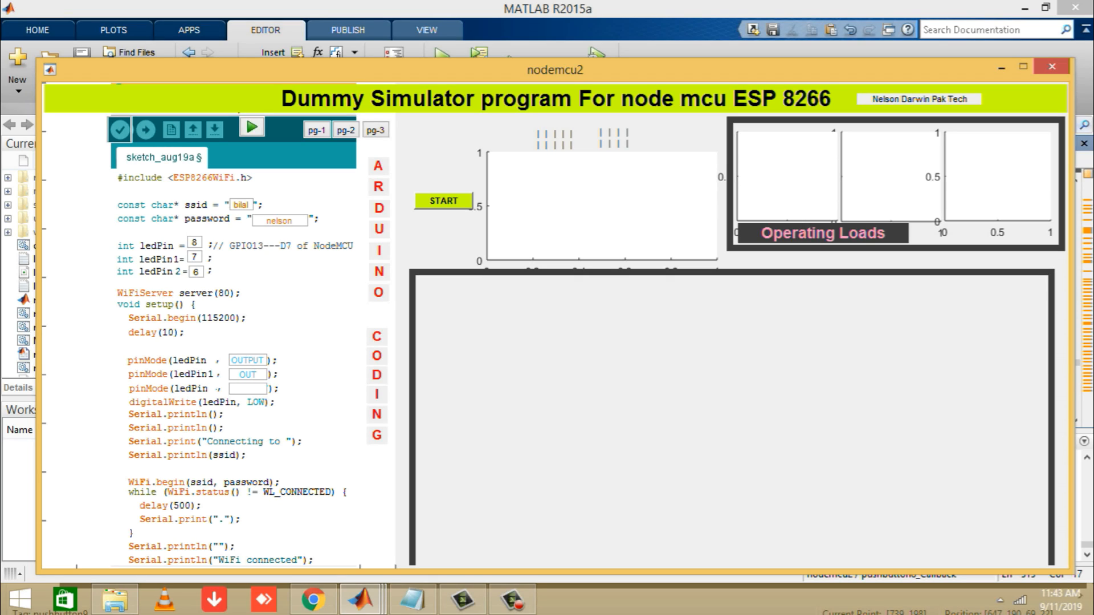
pyautogui.write('OUTPU')
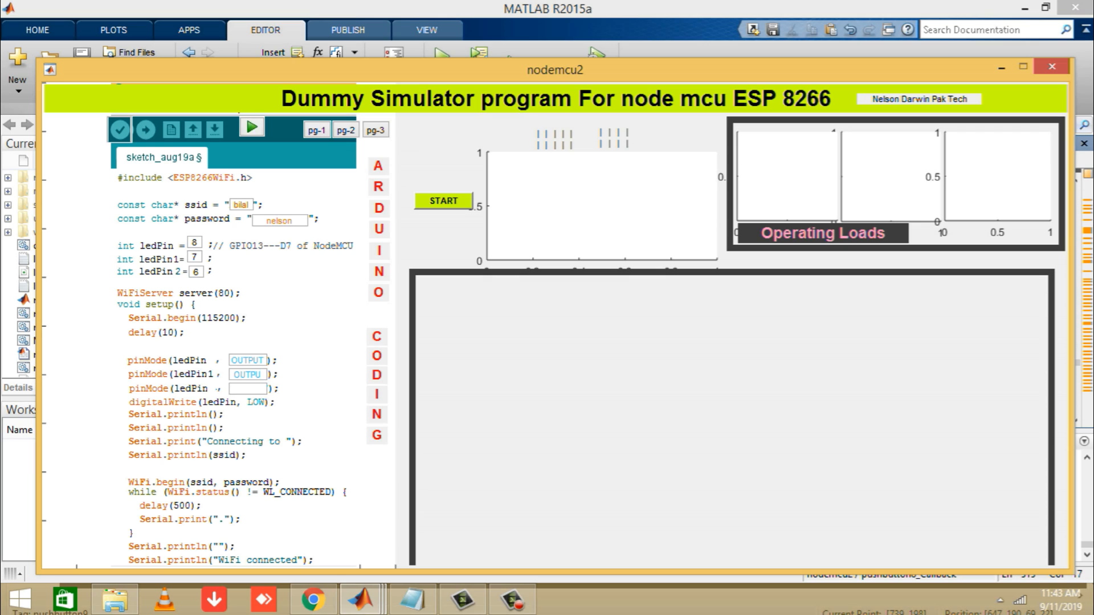
pyautogui.write('T')
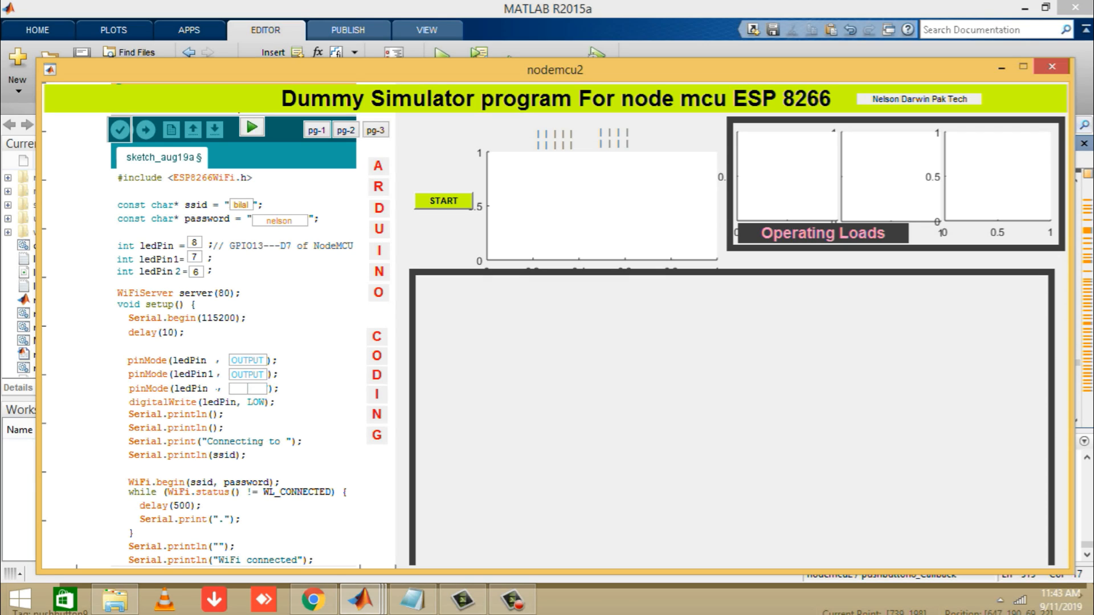
pyautogui.write('O')
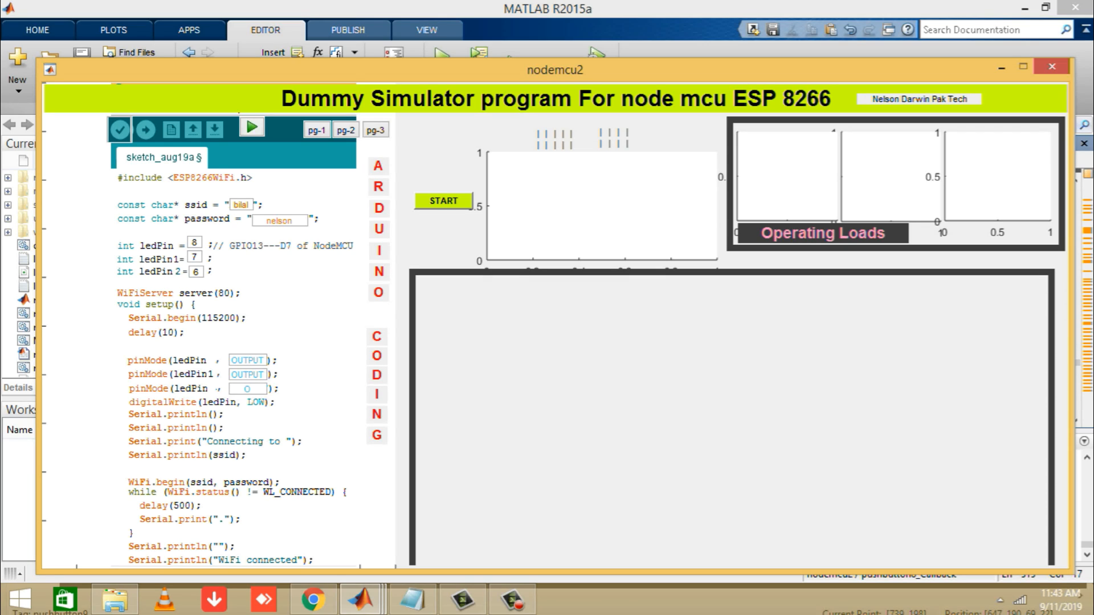
pyautogui.write('UTPUT')
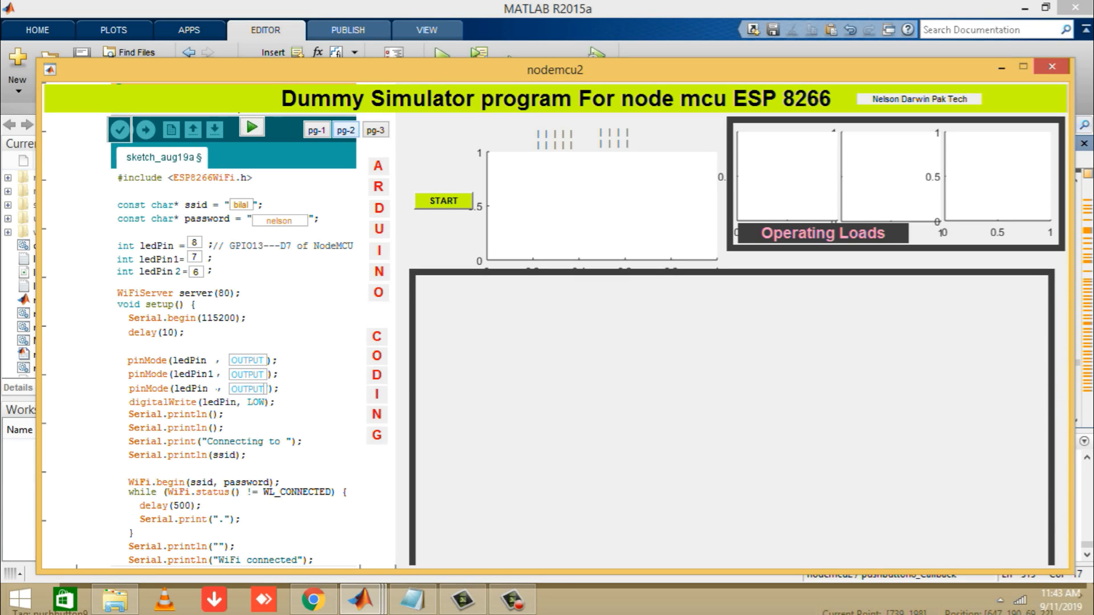
# On sketch page pg-2, fill the while() condition blank with serial.available().
pyautogui.click(346, 131)
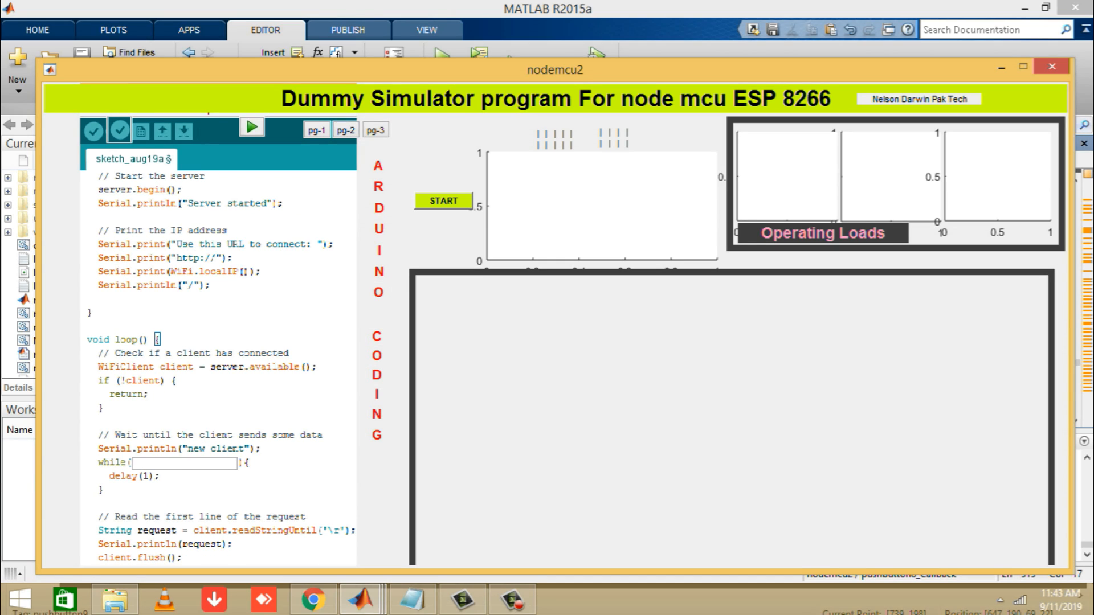
pyautogui.write('ser')
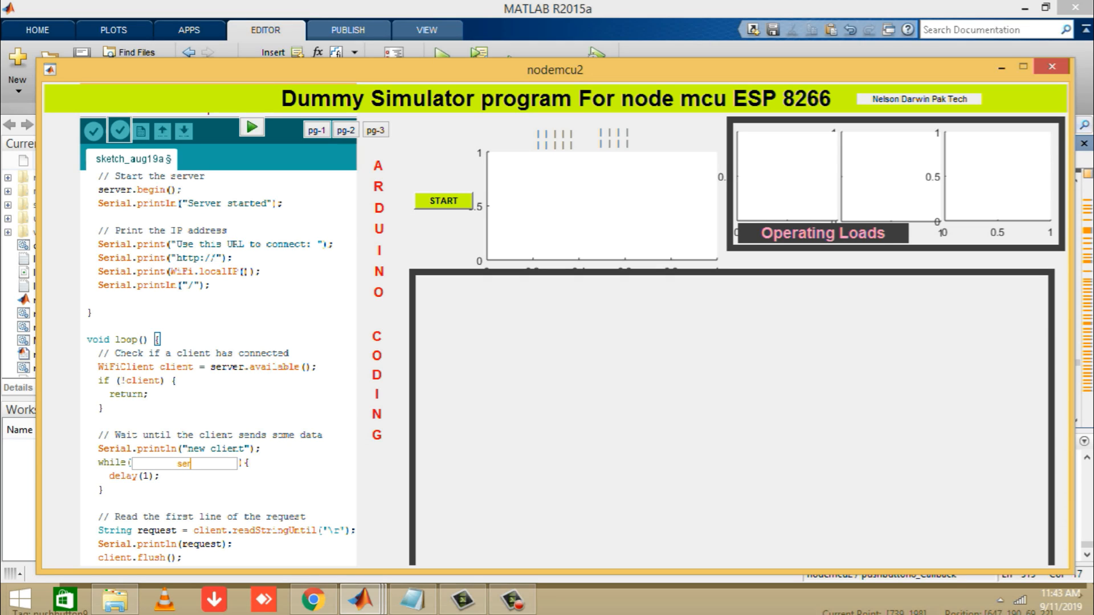
pyautogui.write('ial')
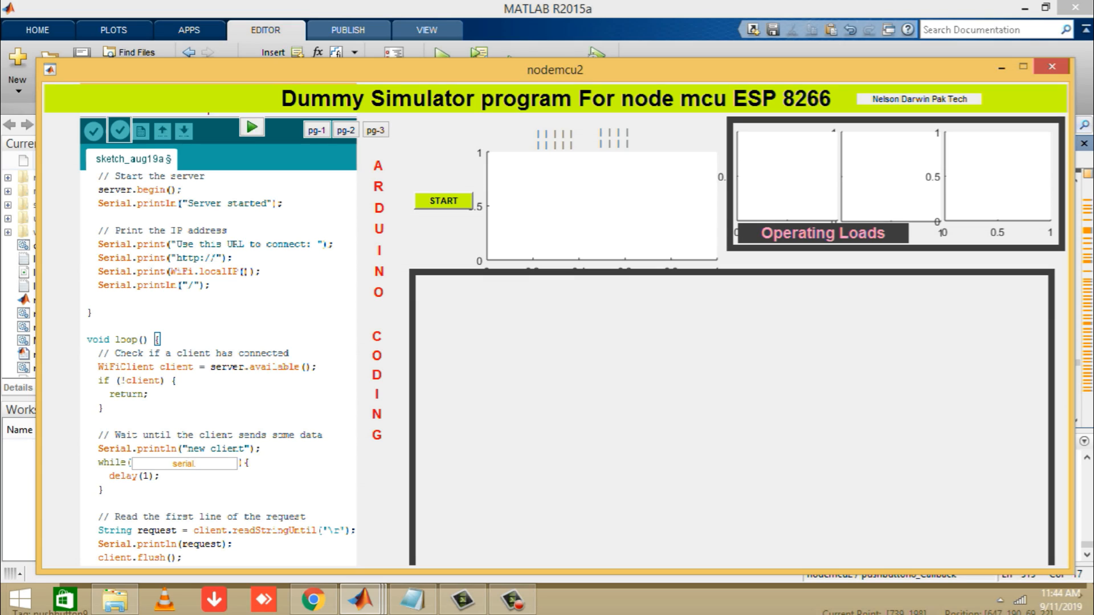
pyautogui.write('.availa')
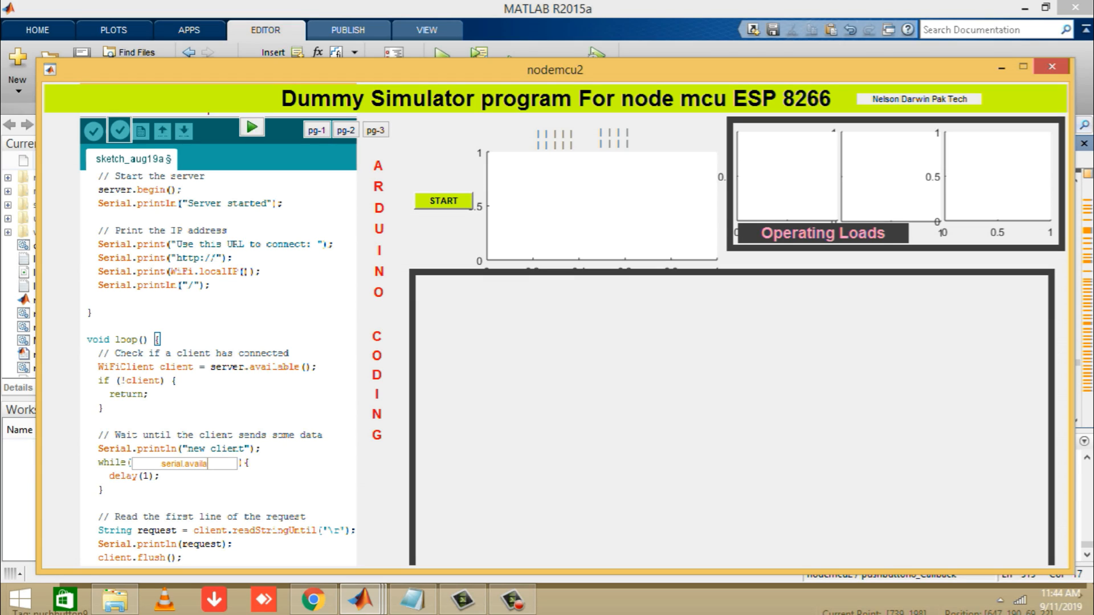
pyautogui.write('le(')
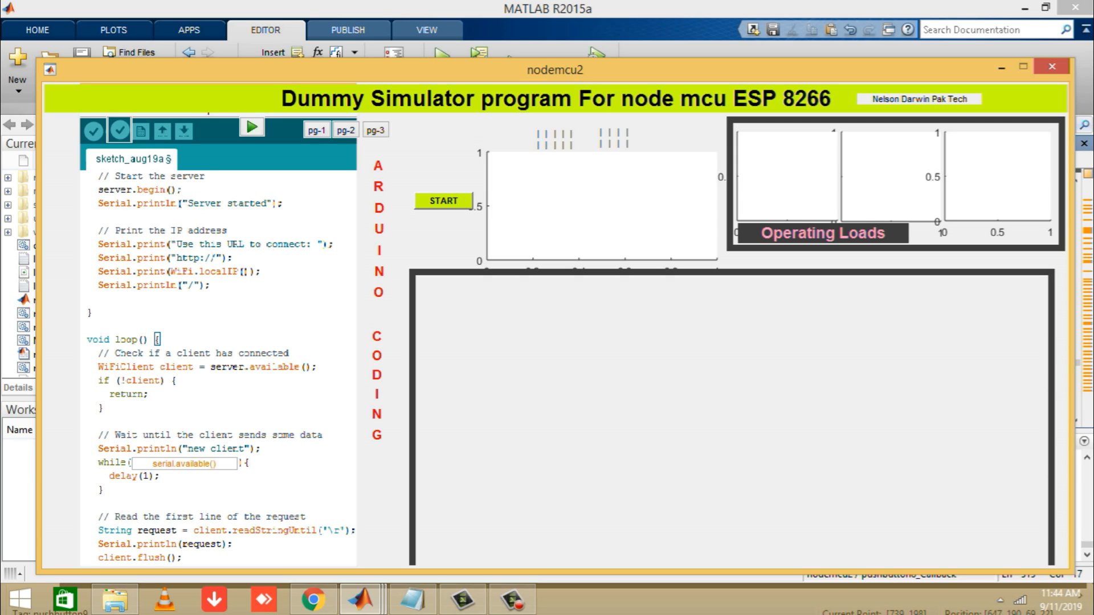
# On sketch page pg-3, label the HTML buttons TubeLight, Fan and Motor.
pyautogui.click(184, 463)
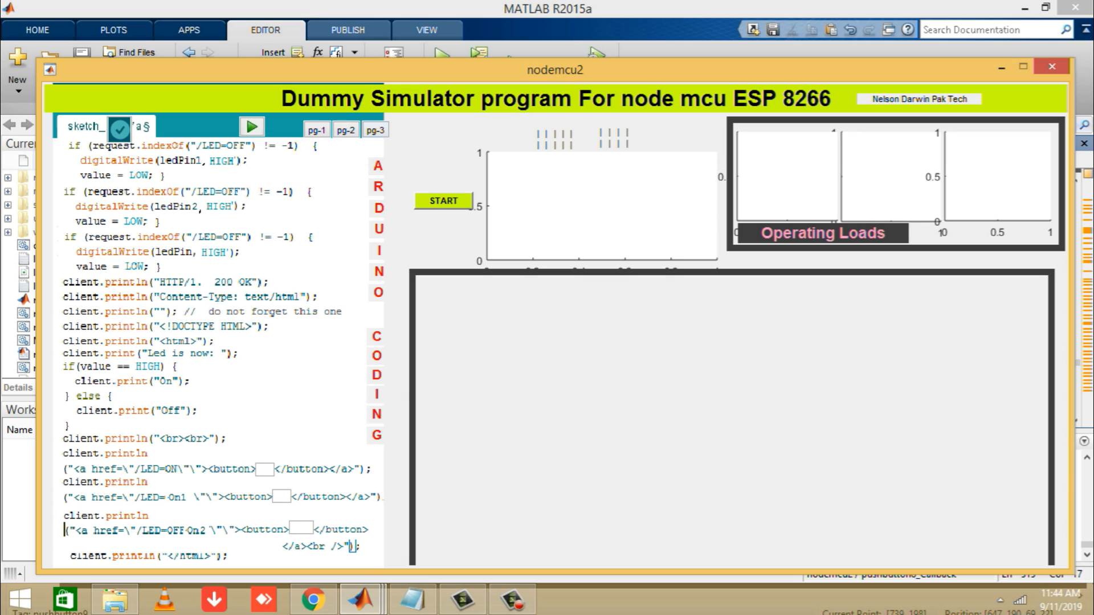
pyautogui.write('Tu')
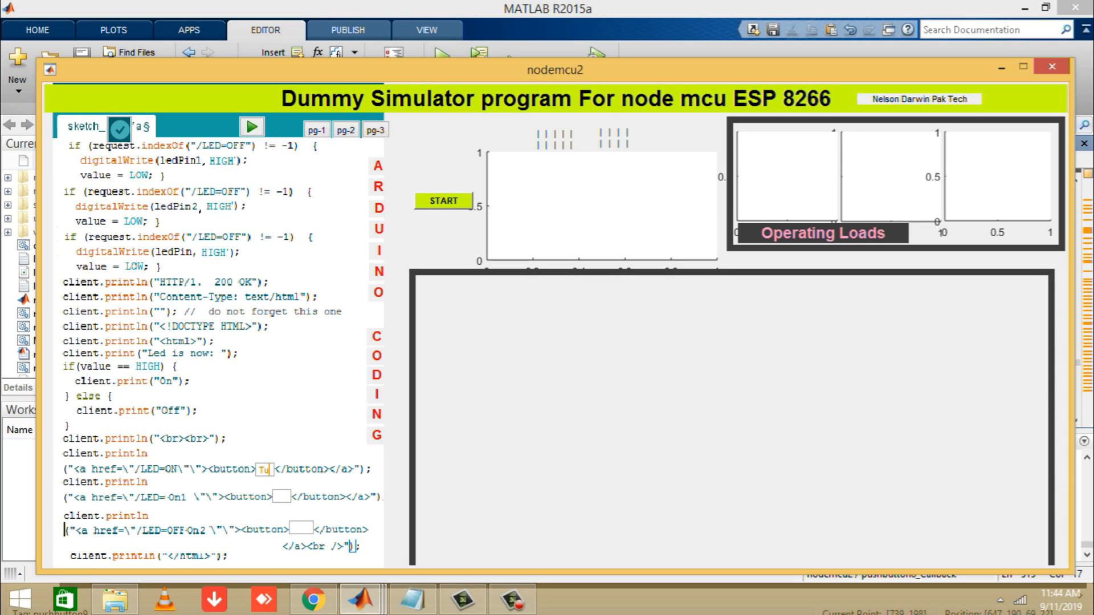
pyautogui.write('beL')
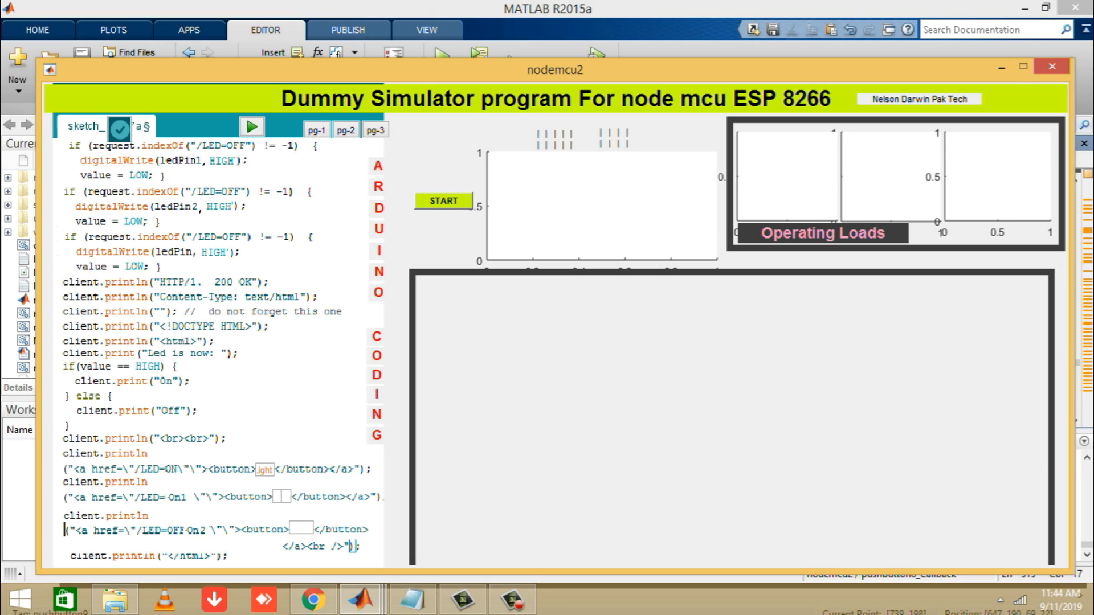
pyautogui.write('Fan')
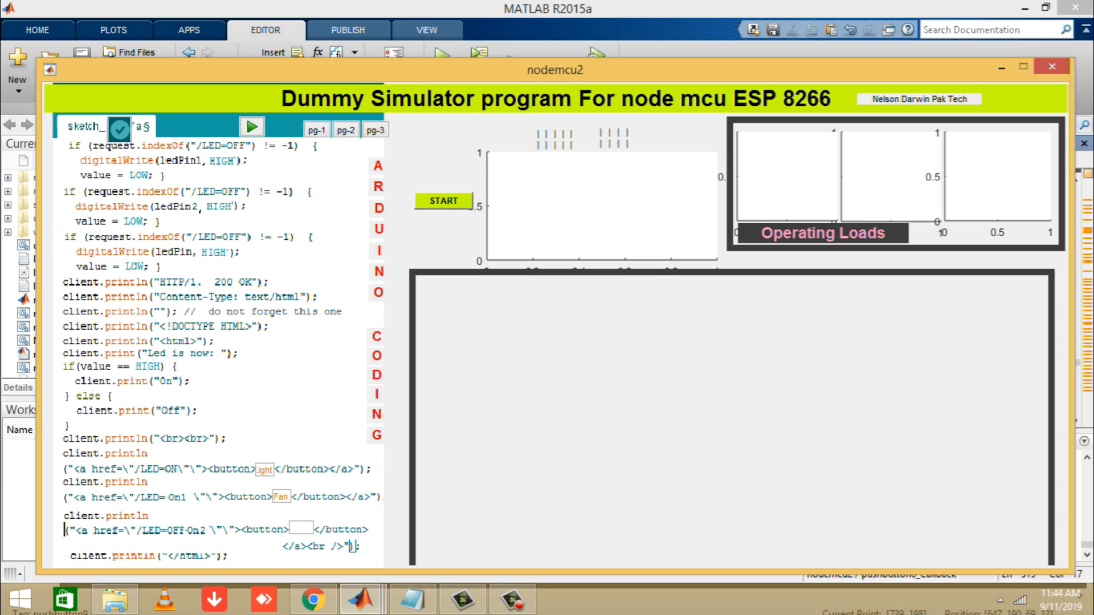
pyautogui.write('Motor')
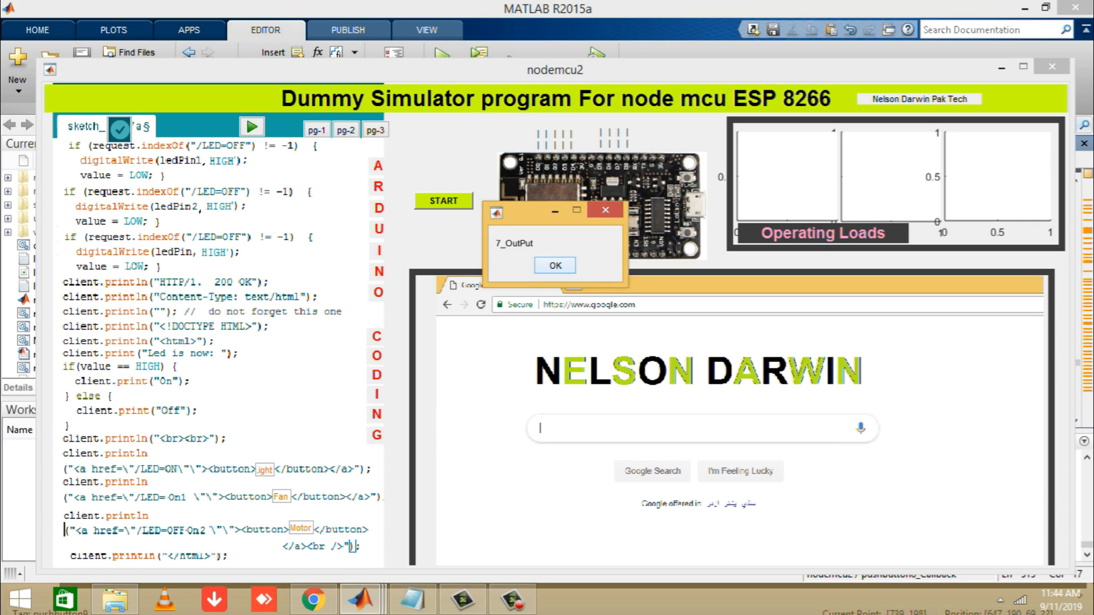
# Dismiss the 7_OutPut, 6_OutPut, ledPin2_output_declared and SSID_OK messages.
pyautogui.click(553, 264)
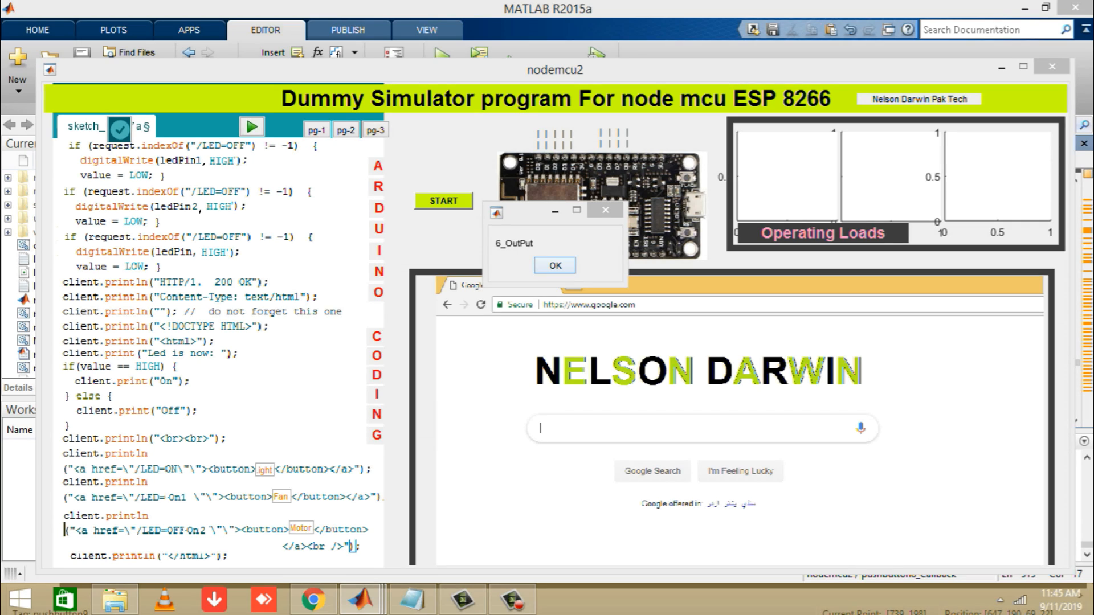
pyautogui.click(555, 265)
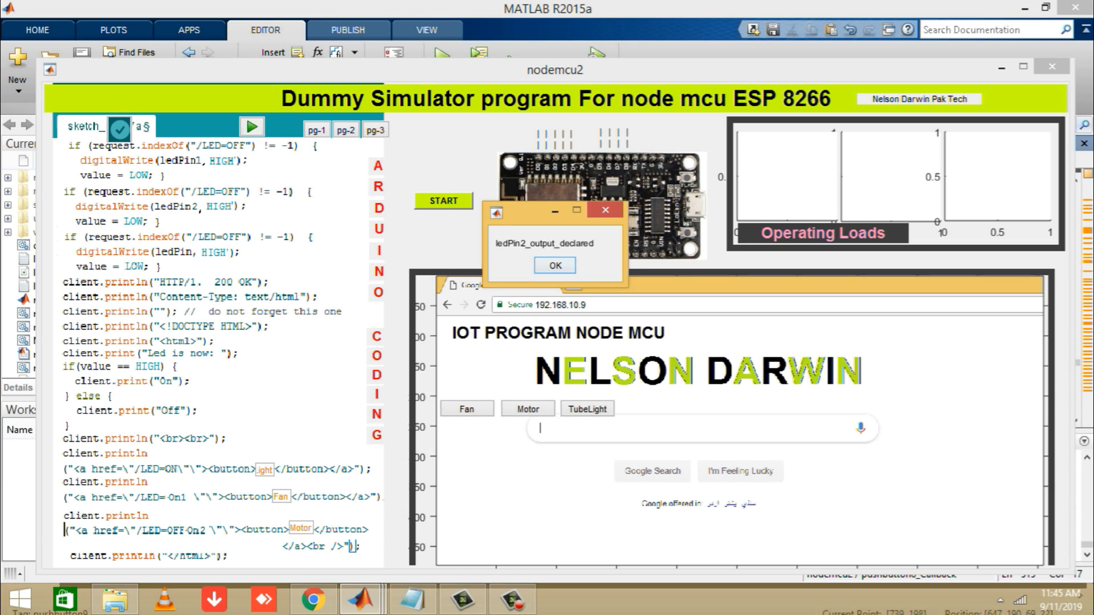
pyautogui.click(554, 265)
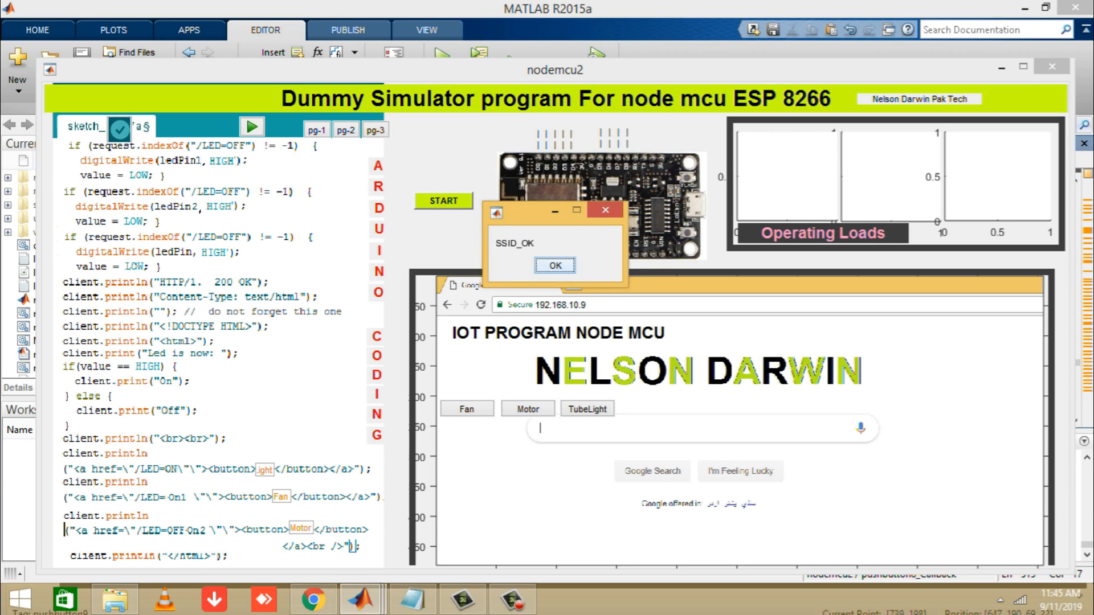
pyautogui.click(554, 265)
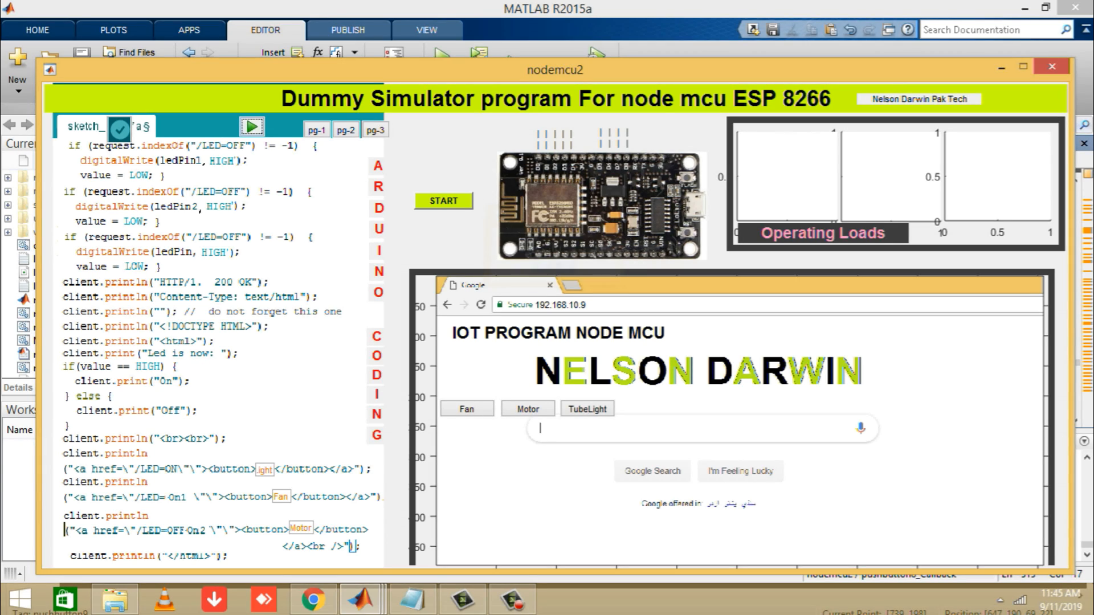
# Press the Fan, Motor and TubeLight buttons on the simulated web page.
pyautogui.click(467, 408)
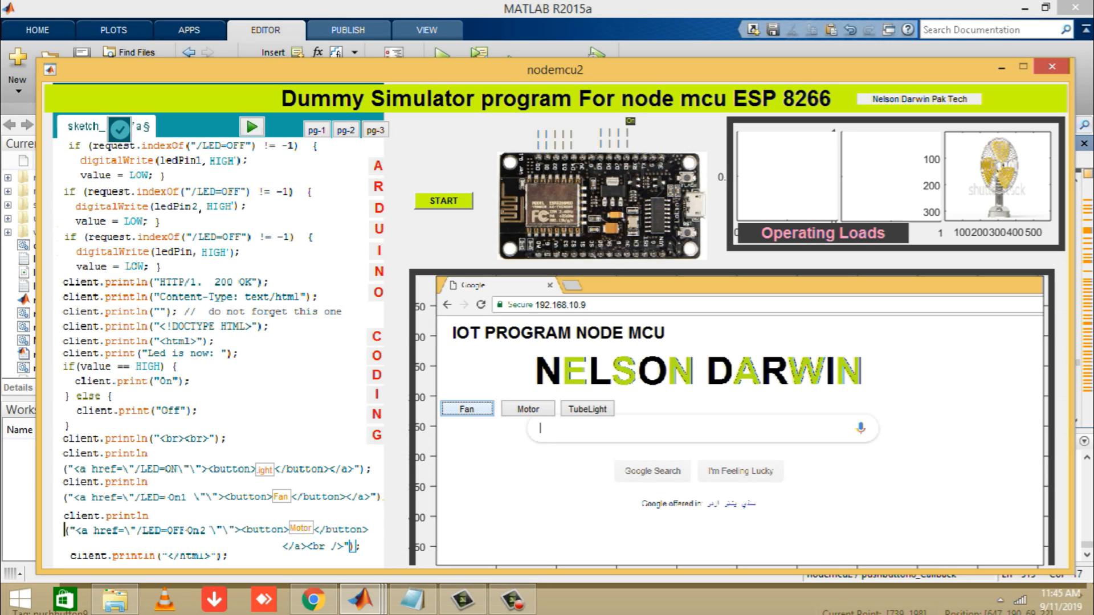
pyautogui.click(528, 408)
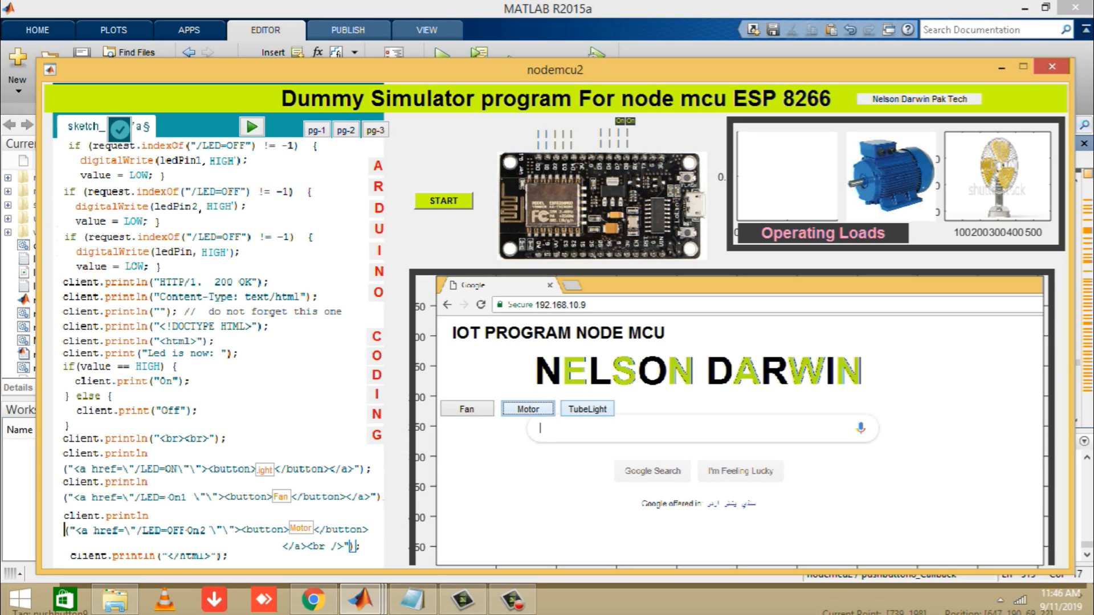
pyautogui.click(587, 407)
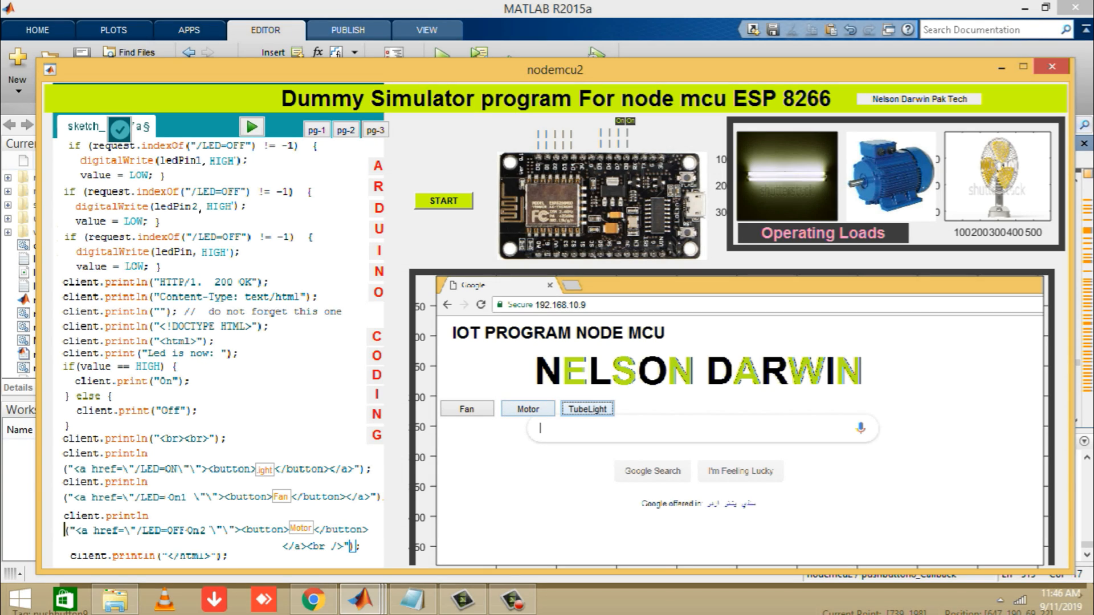
pyautogui.click(586, 407)
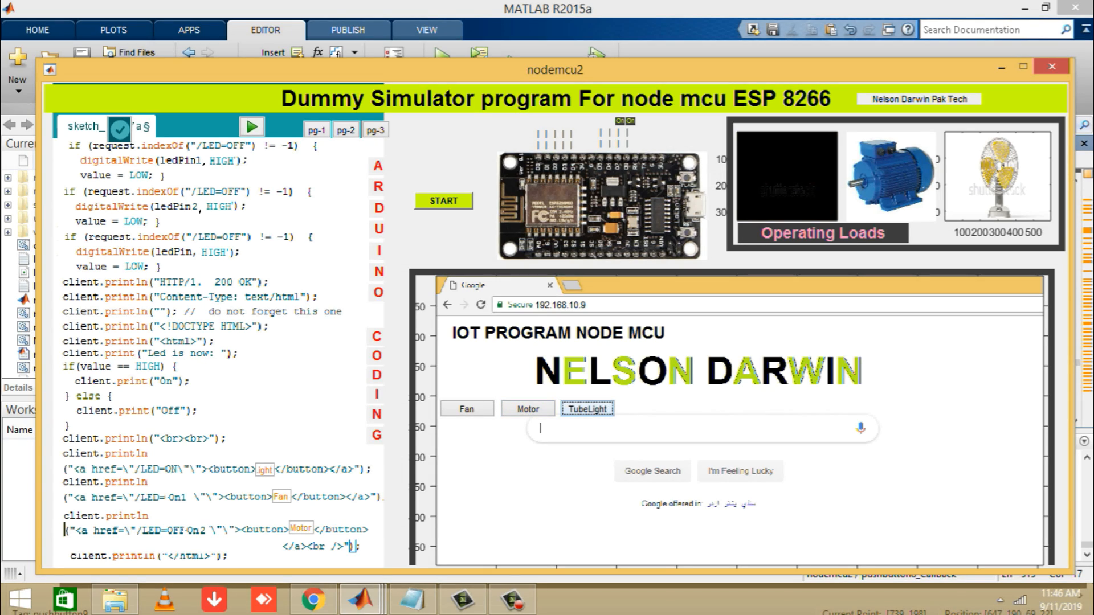